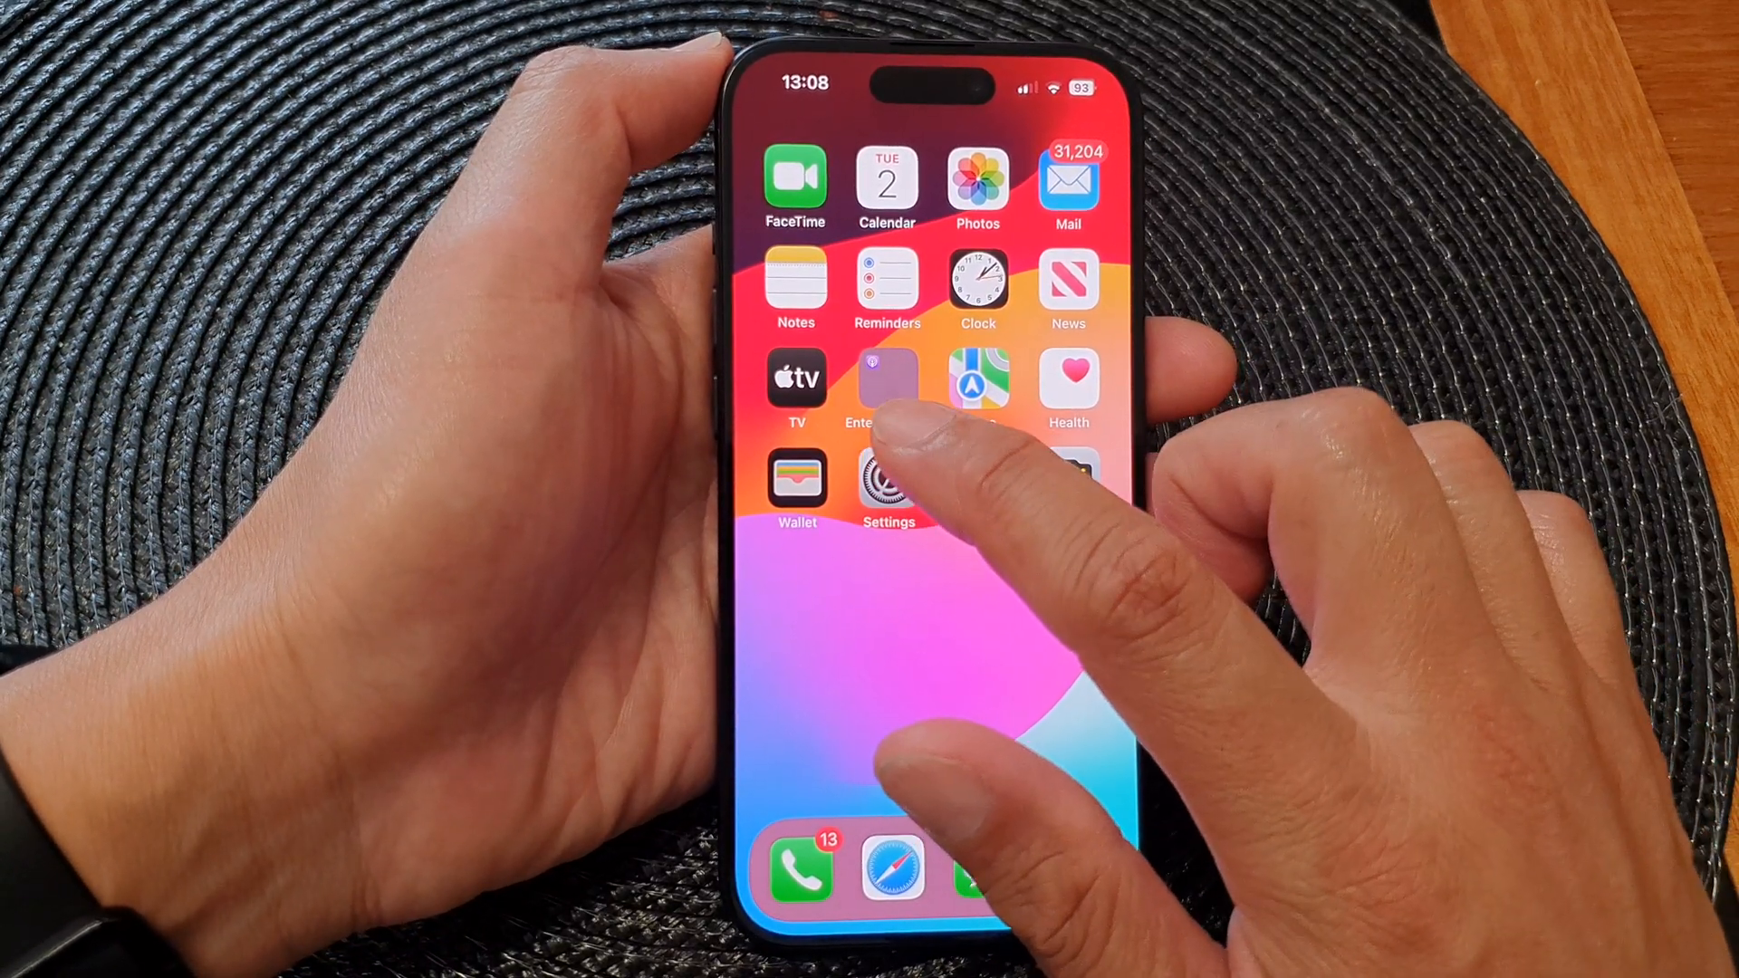
# Open the Settings app and go to its Accessibility page.
pyautogui.click(887, 488)
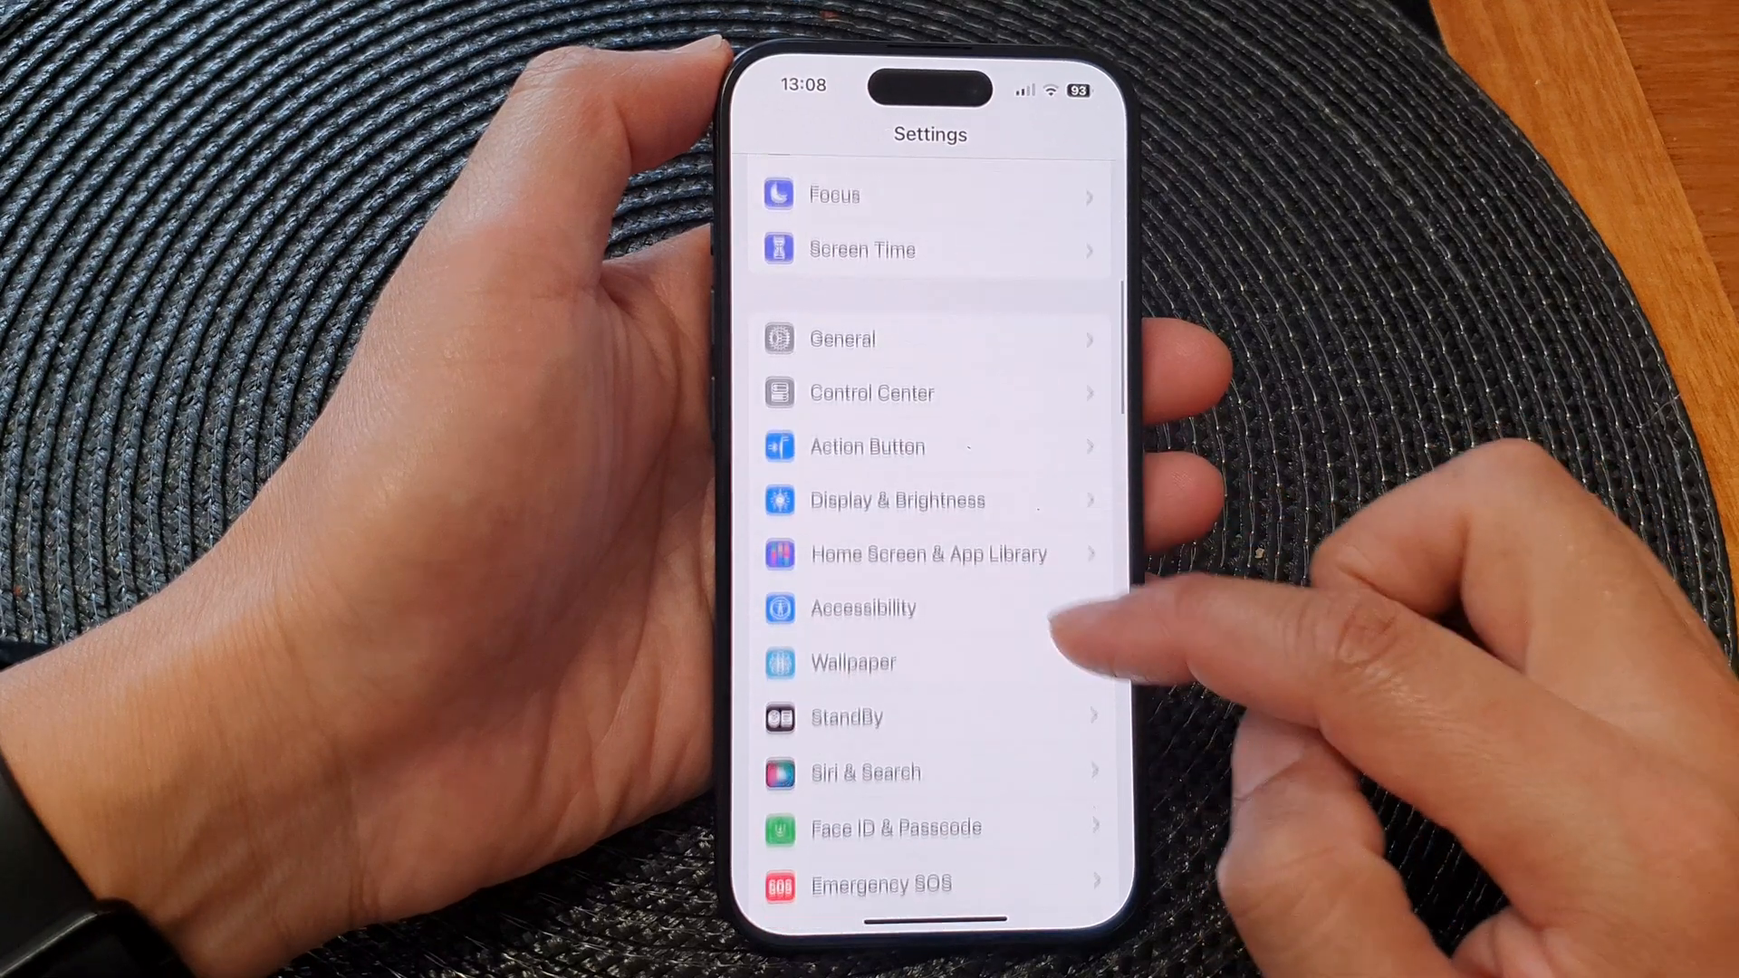
pyautogui.click(863, 608)
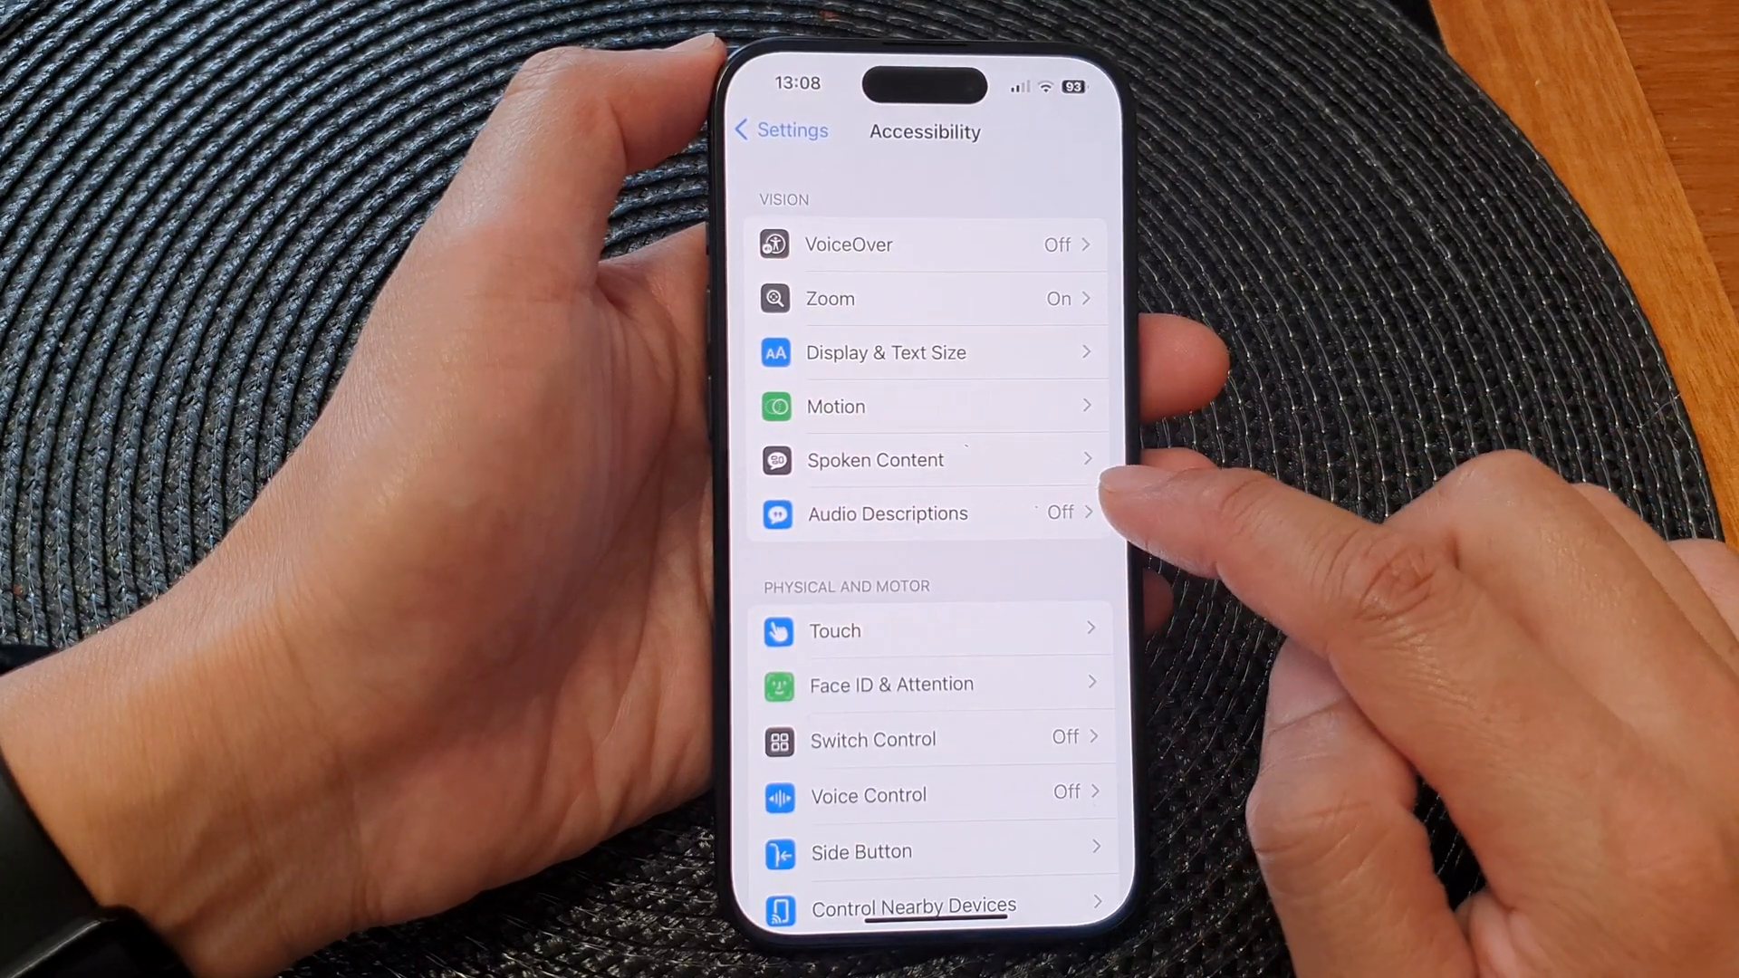
# Turn on Audio Descriptions and return to the Accessibility list showing it On.
pyautogui.click(888, 514)
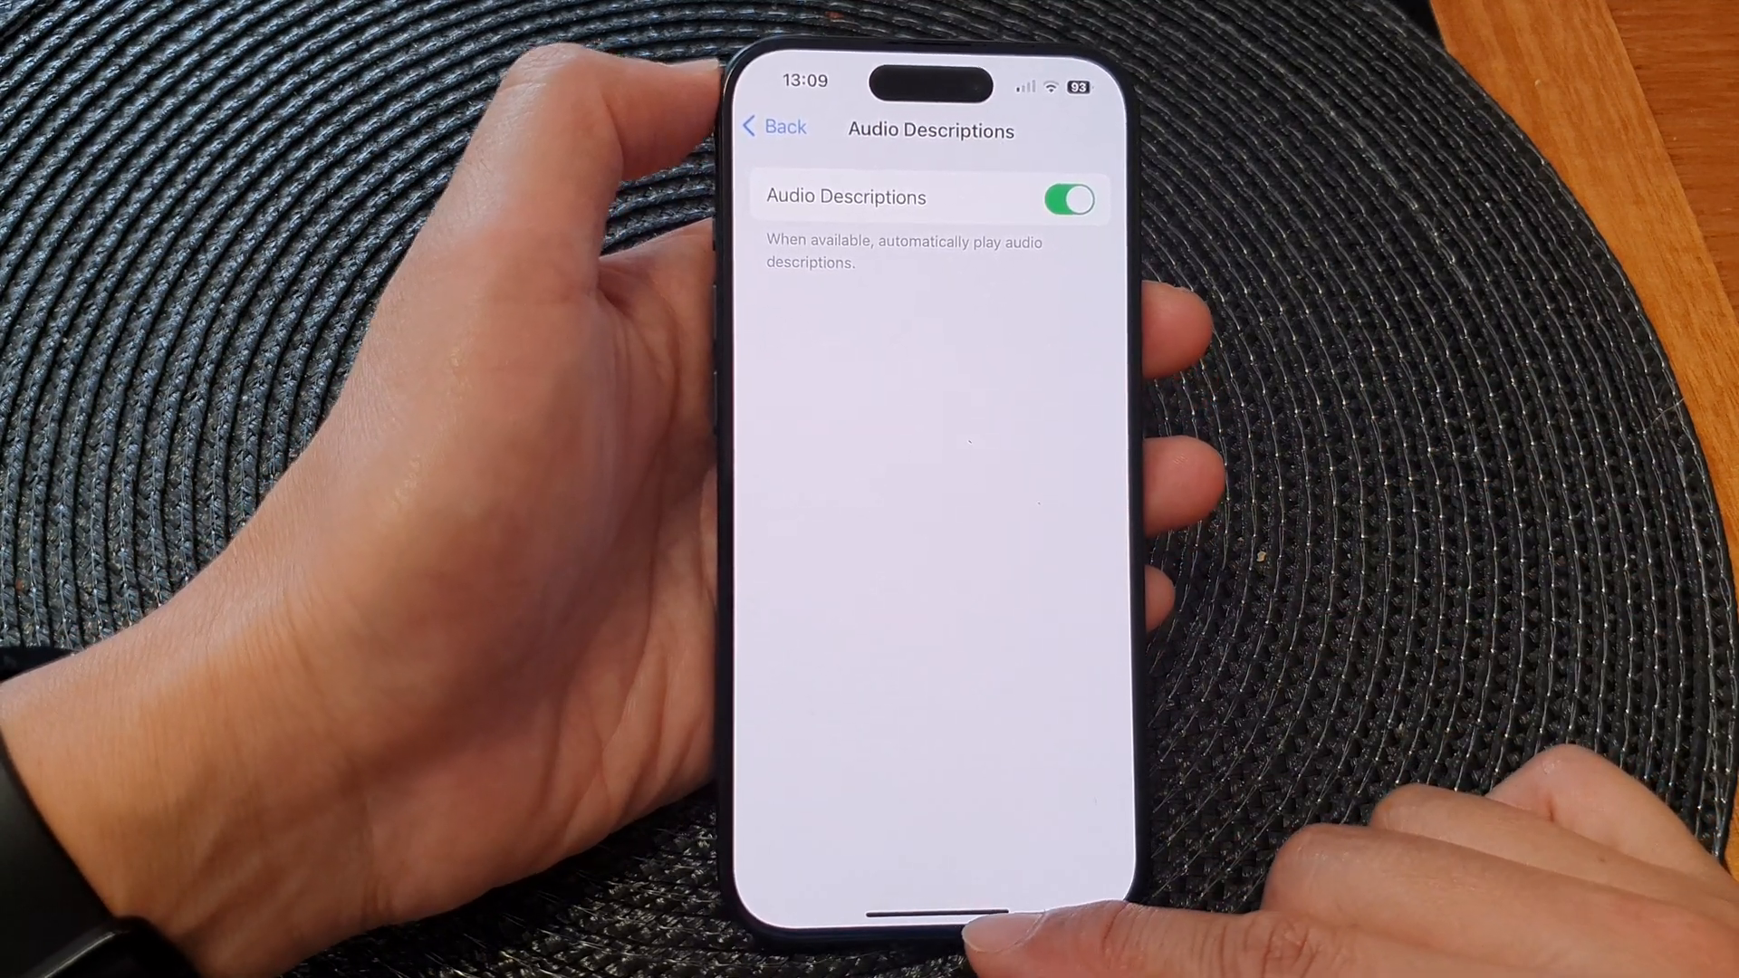
pyautogui.click(772, 127)
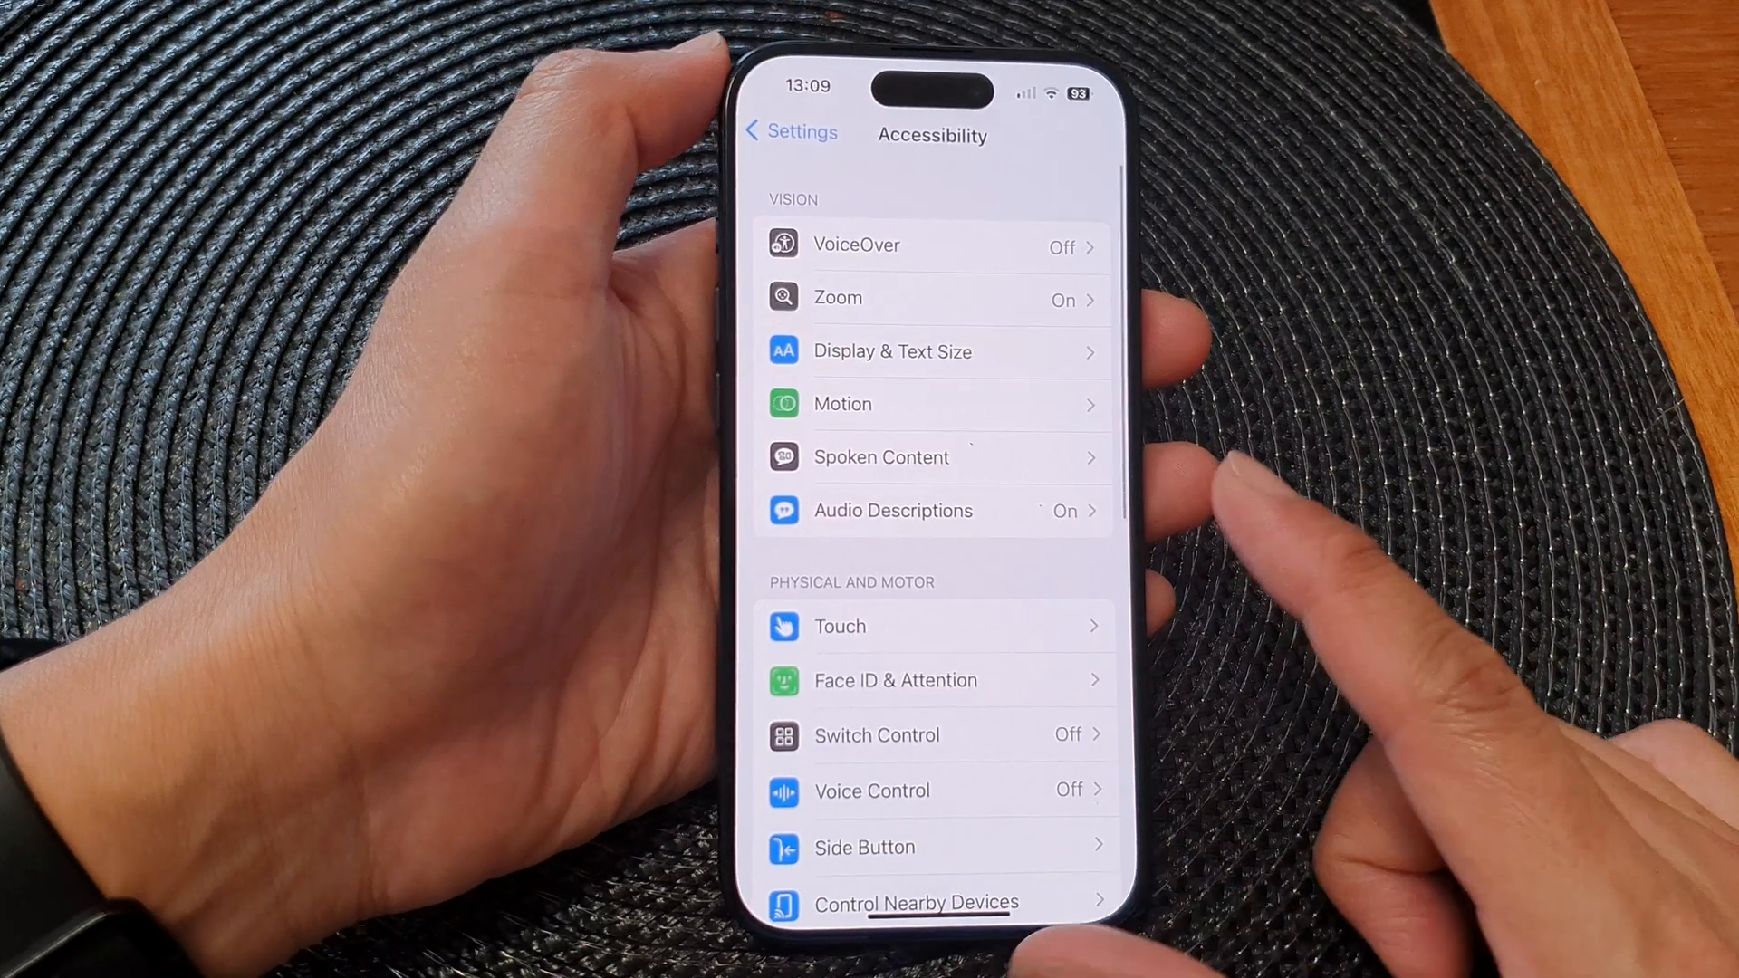